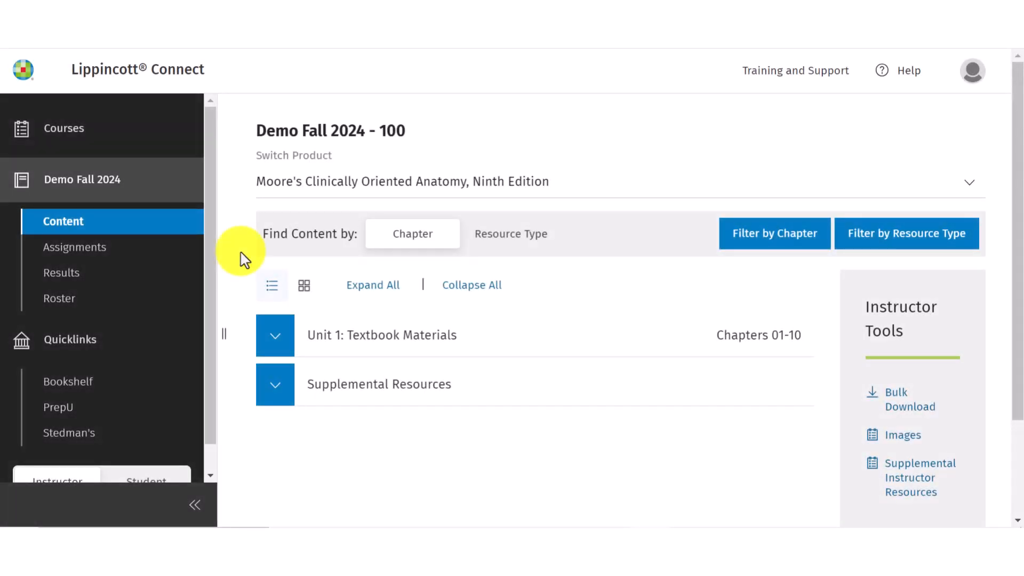
pyautogui.moveTo(165, 281)
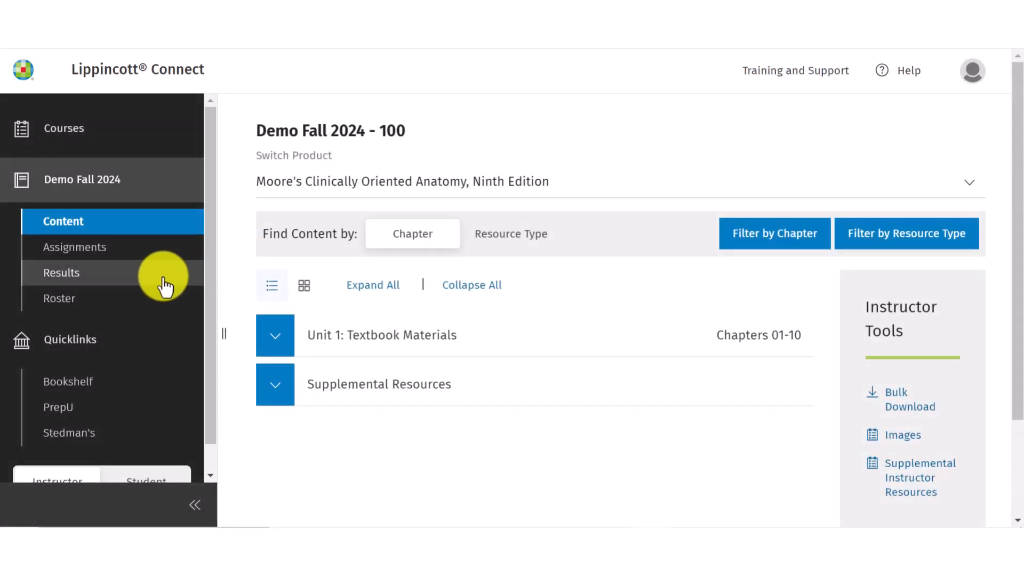
# Step: Open the Demo Fall 2024 Results overview with average score and completion rate
pyautogui.click(62, 272)
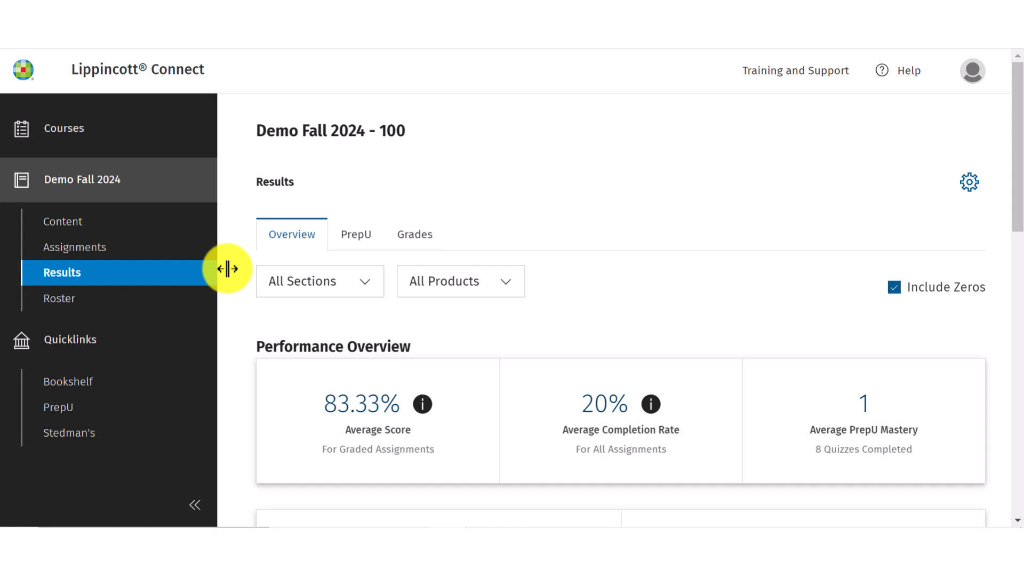
# Step: Switch the course results to the Grades view listing student quiz results
pyautogui.click(414, 234)
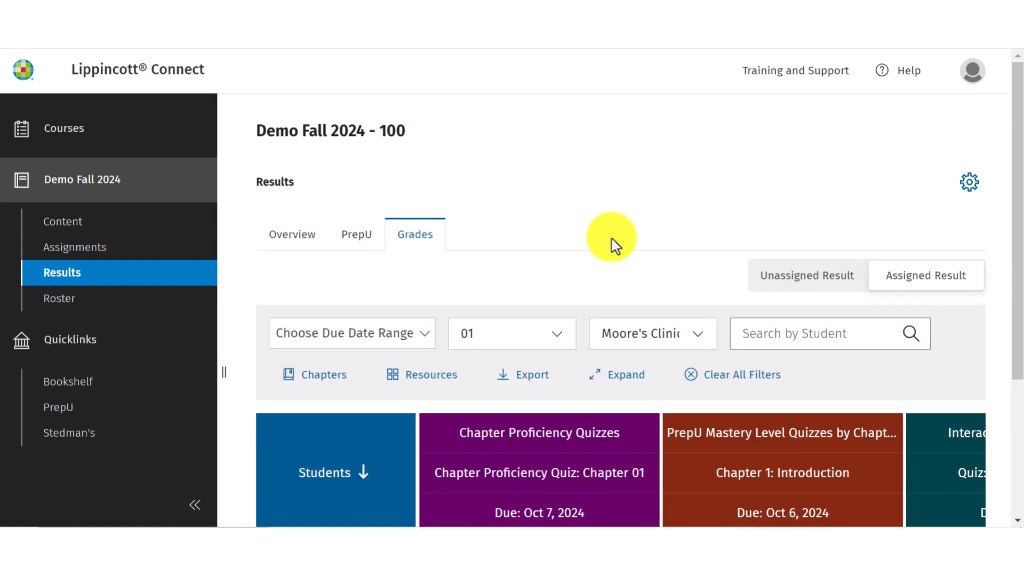
pyautogui.moveTo(702, 285)
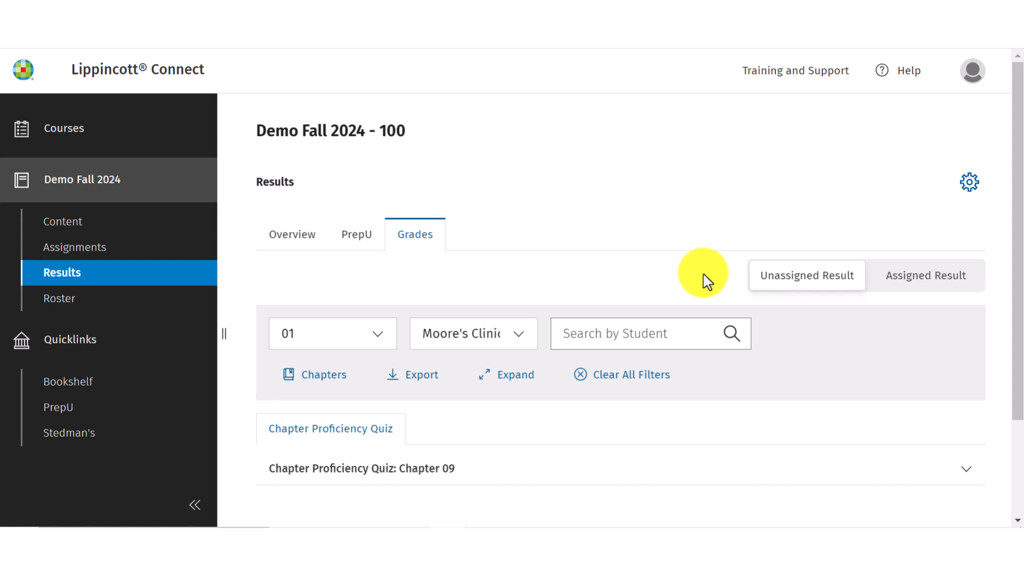
# Step: Open the demo student's Chapter 09 proficiency quiz attempt details
pyautogui.scroll(-3)
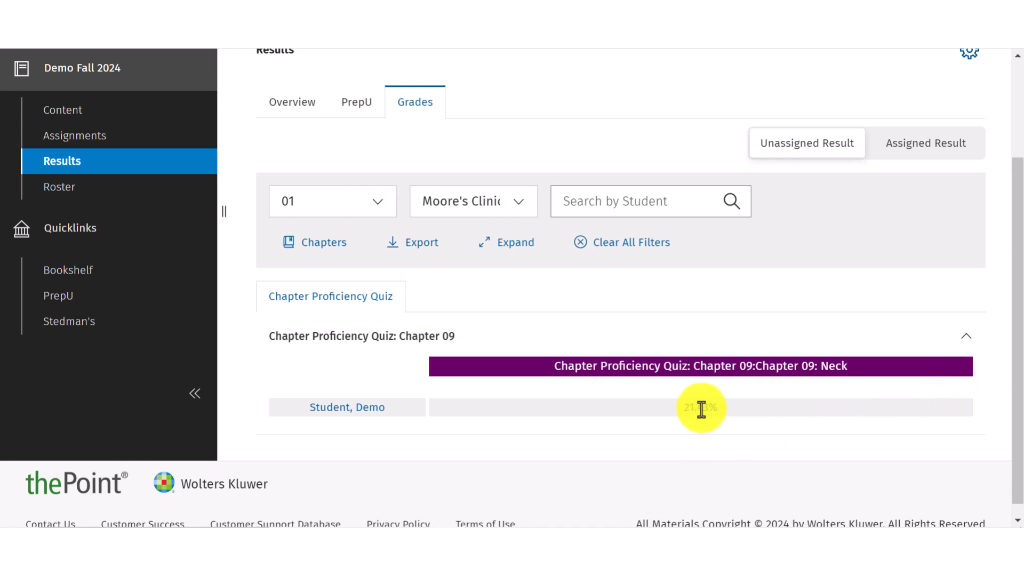
pyautogui.click(700, 408)
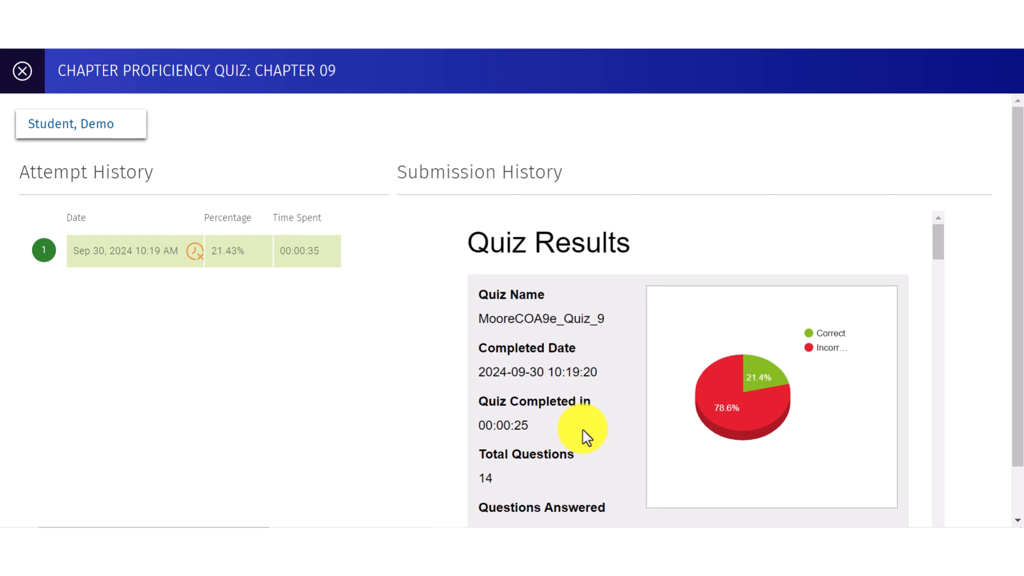
pyautogui.moveTo(314, 349)
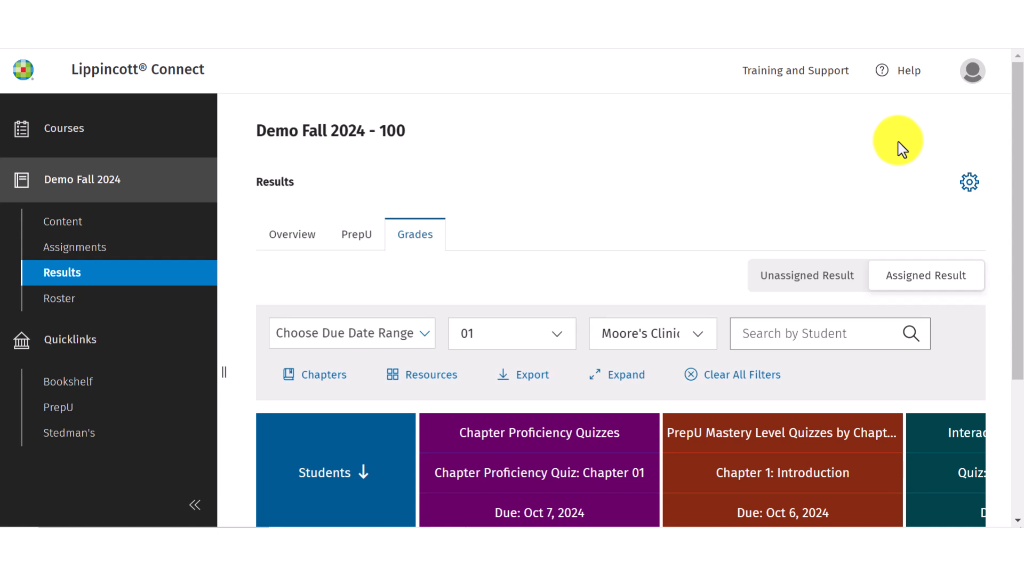
pyautogui.moveTo(928, 159)
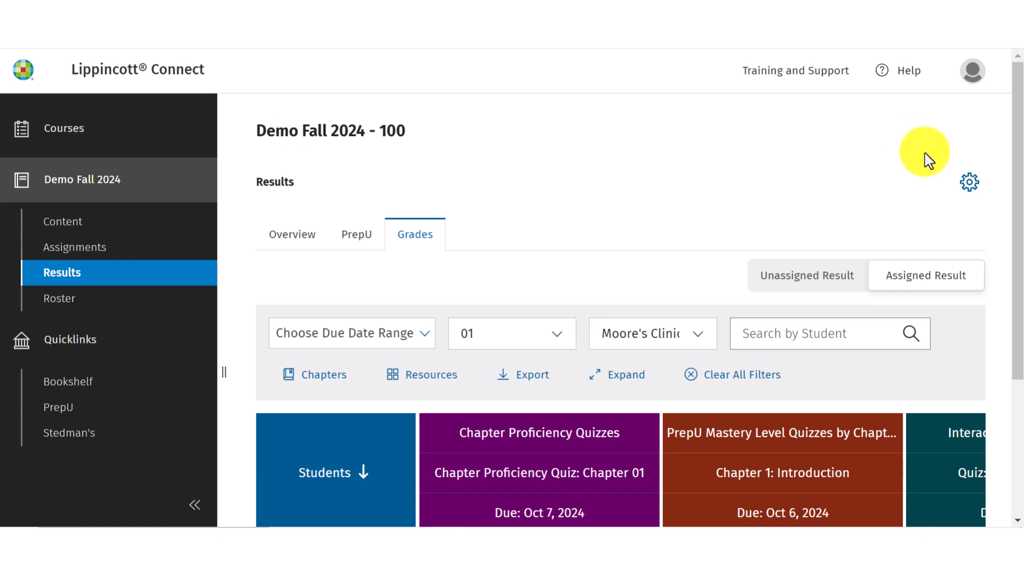
# Step: Open Results Settings showing the 69% at-risk threshold and class average options
pyautogui.click(969, 182)
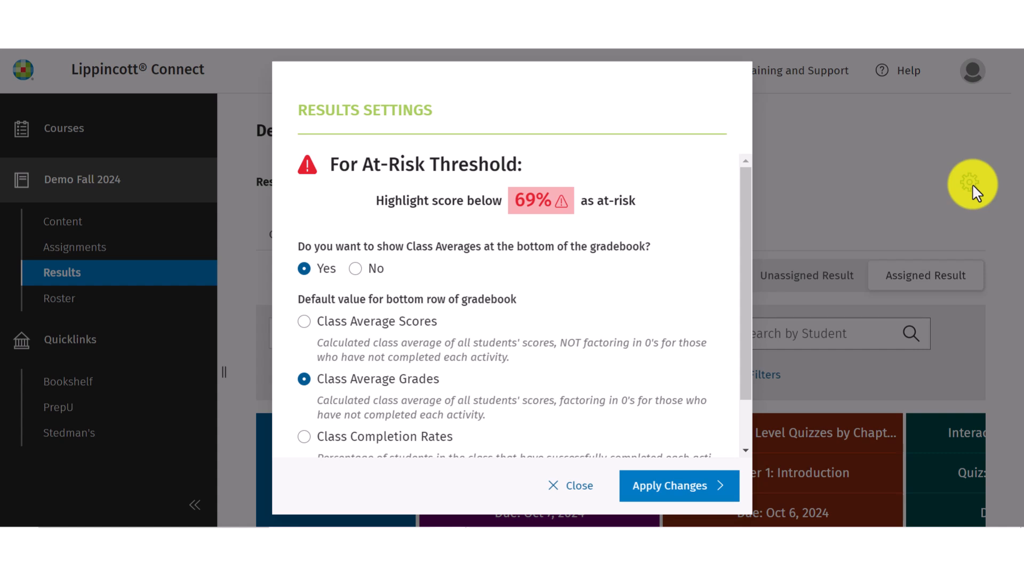
pyautogui.moveTo(973, 198)
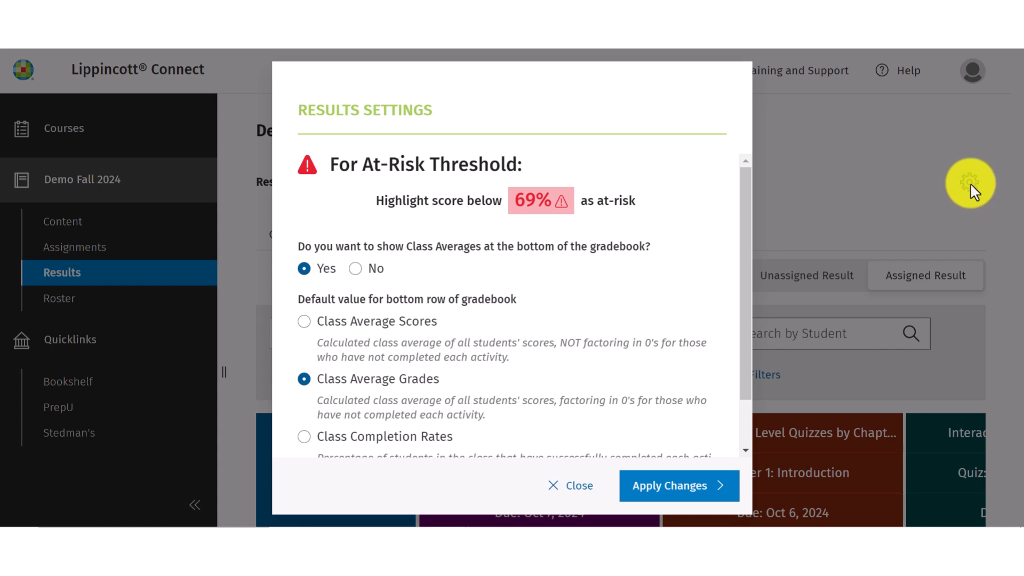
pyautogui.click(539, 201)
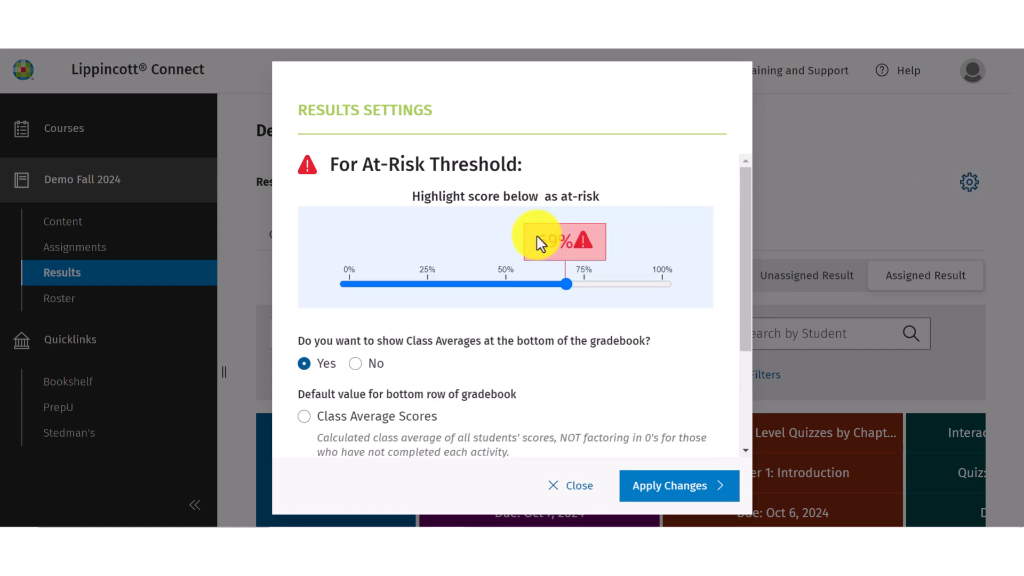
pyautogui.moveTo(565, 284); pyautogui.dragTo(578, 284)
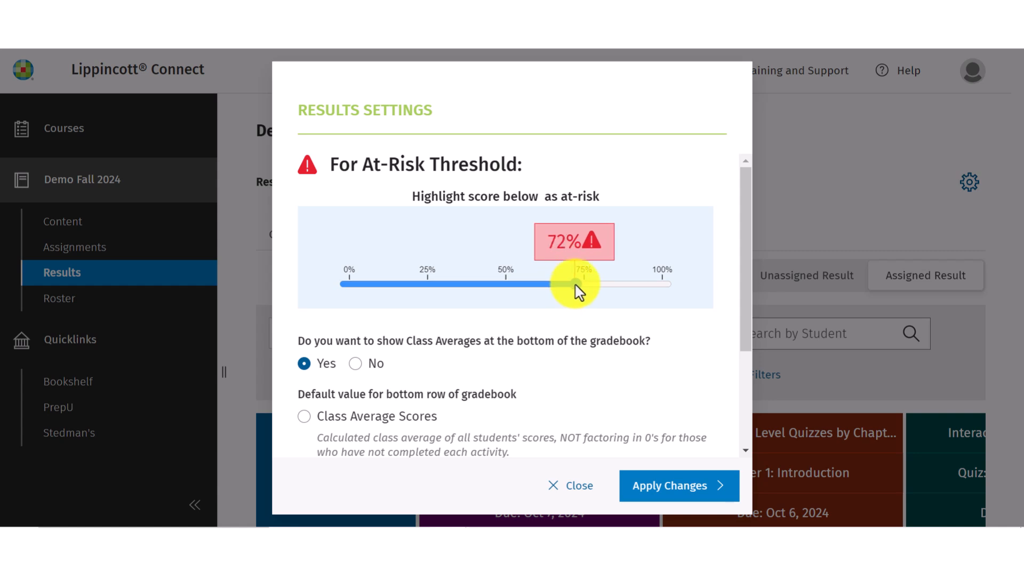
pyautogui.moveTo(573, 282); pyautogui.dragTo(564, 282)
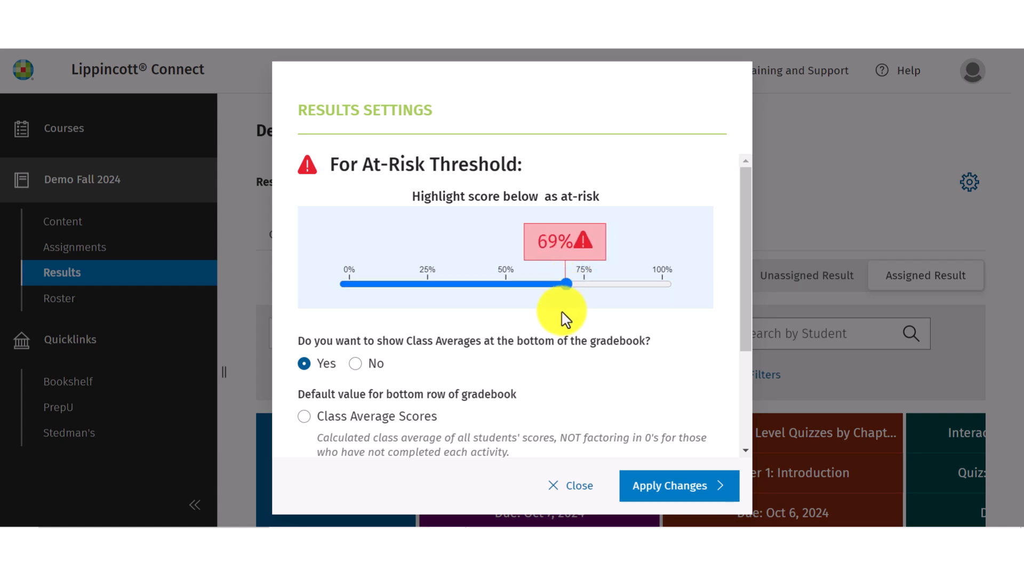
pyautogui.scroll(-3)
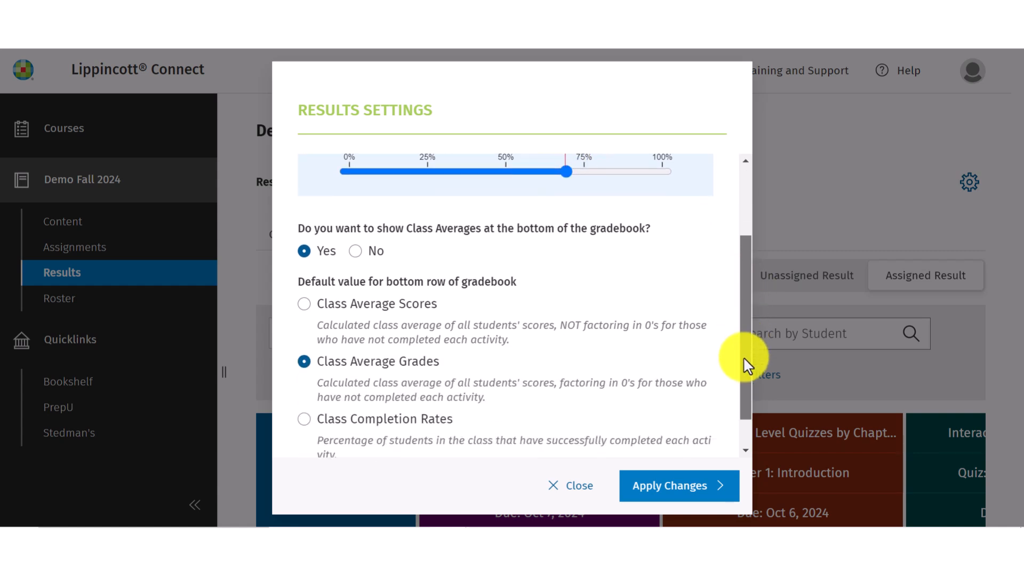
pyautogui.scroll(-3)
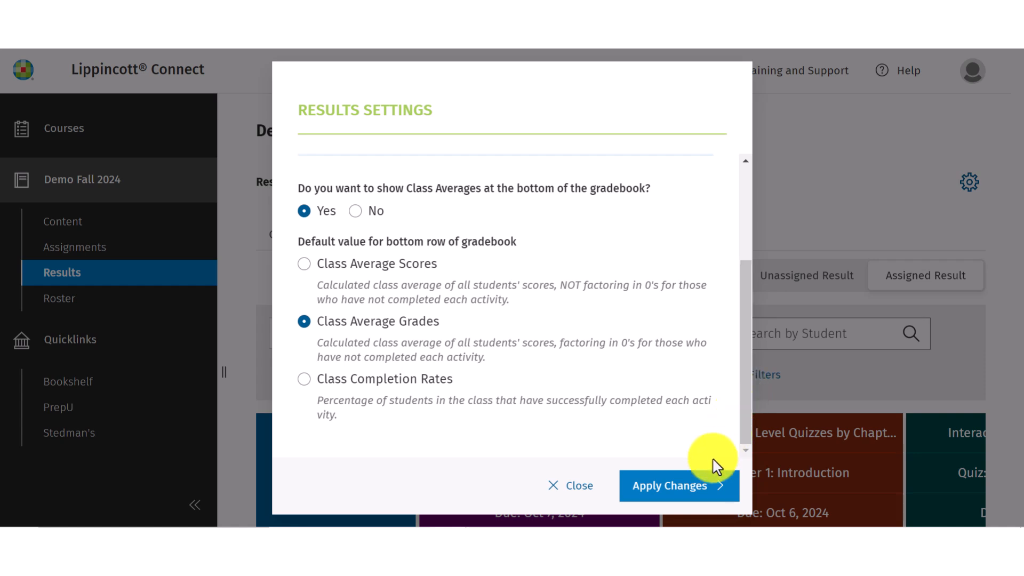
# Step: Apply the settings and scroll to the Class Average Grades row (Chapter 10: 83.33%)
pyautogui.click(679, 485)
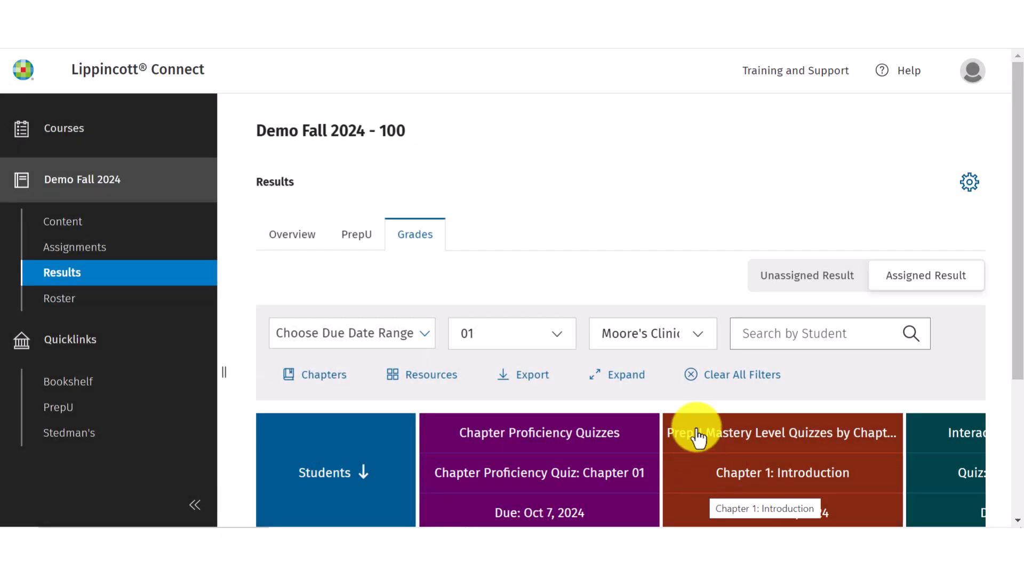
pyautogui.scroll(-3)
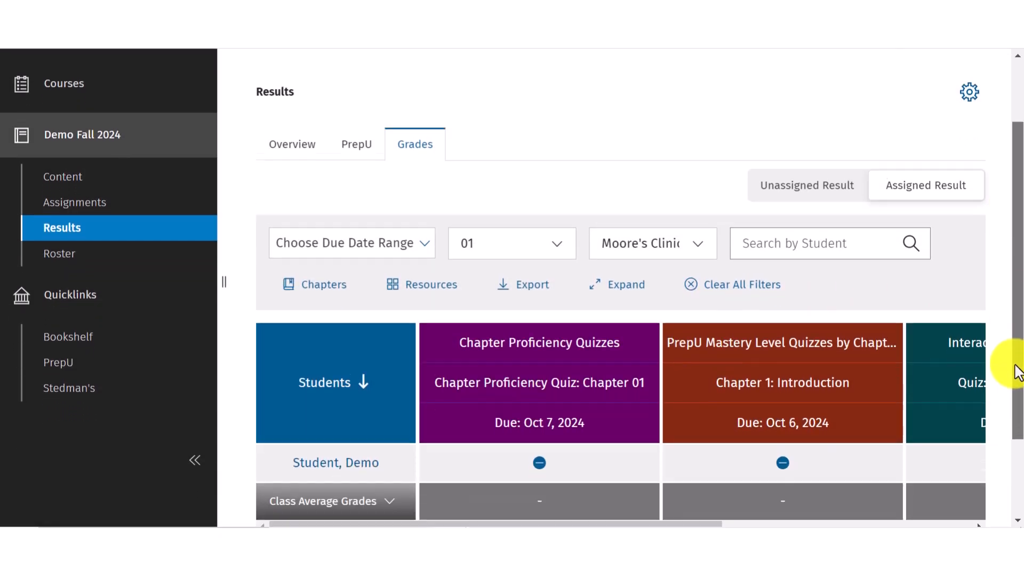
pyautogui.scroll(-3)
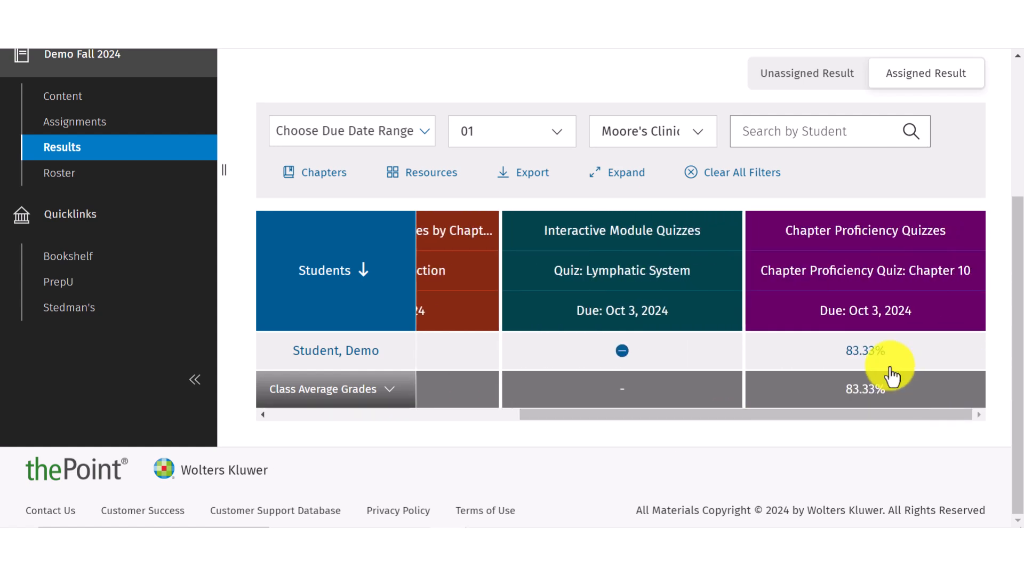
pyautogui.click(860, 350)
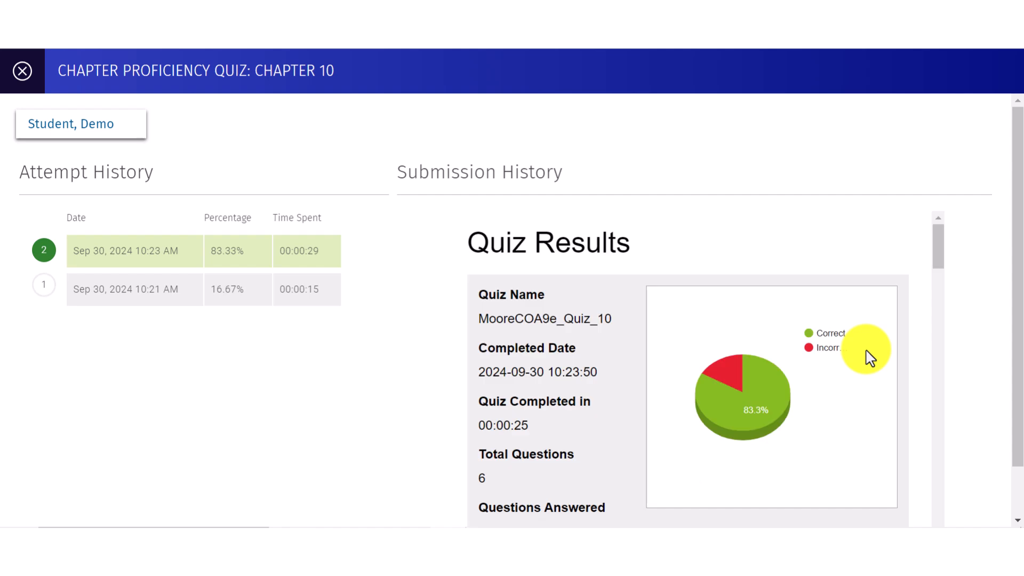
pyautogui.click(134, 289)
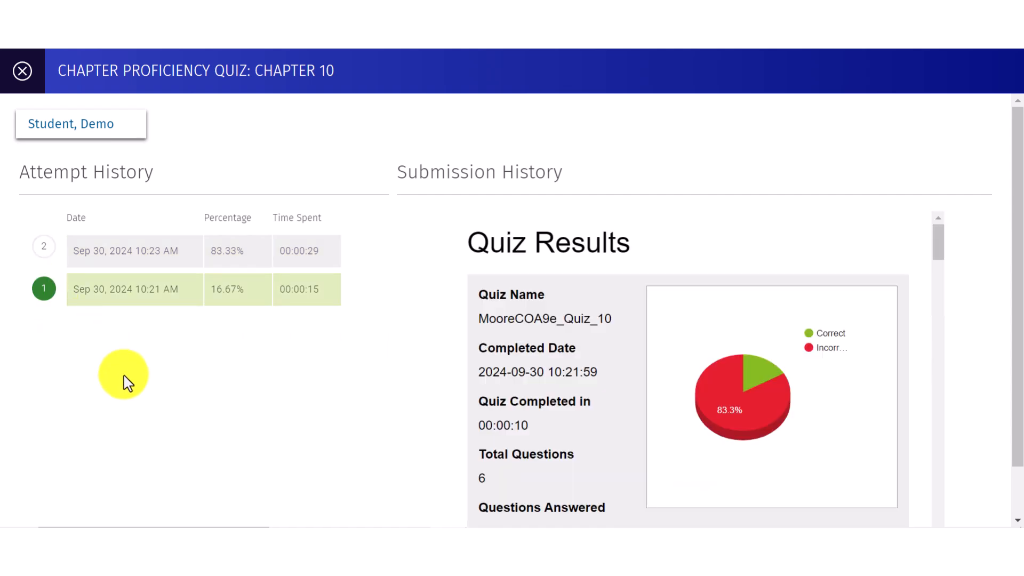
pyautogui.moveTo(936, 245)
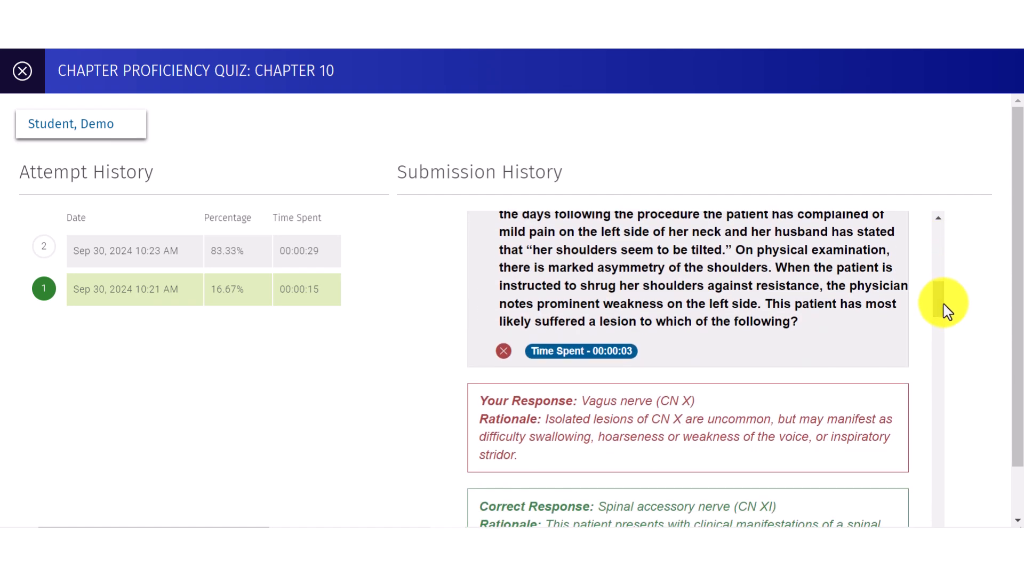
pyautogui.moveTo(140, 143)
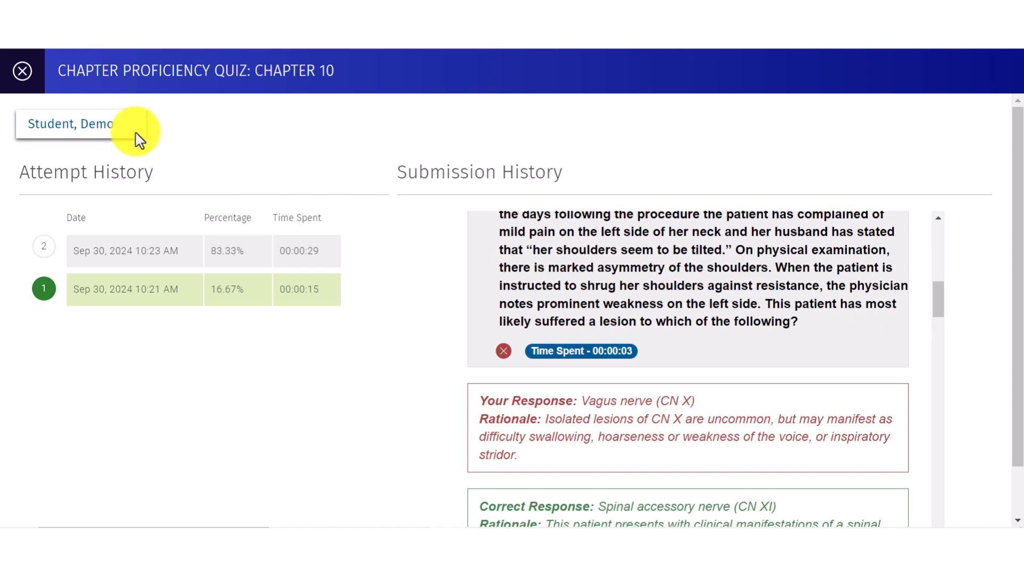
pyautogui.click(69, 124)
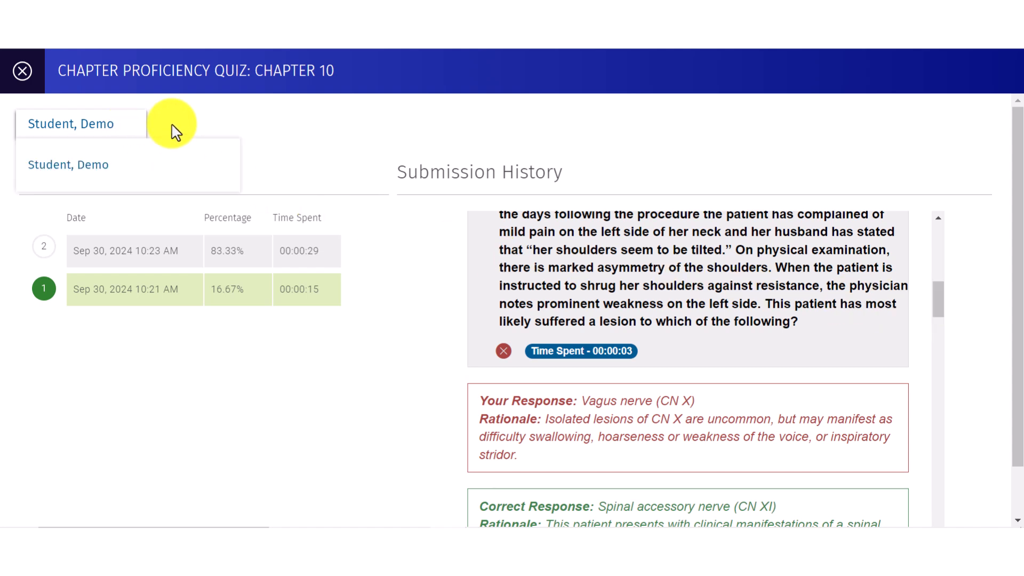
pyautogui.click(72, 123)
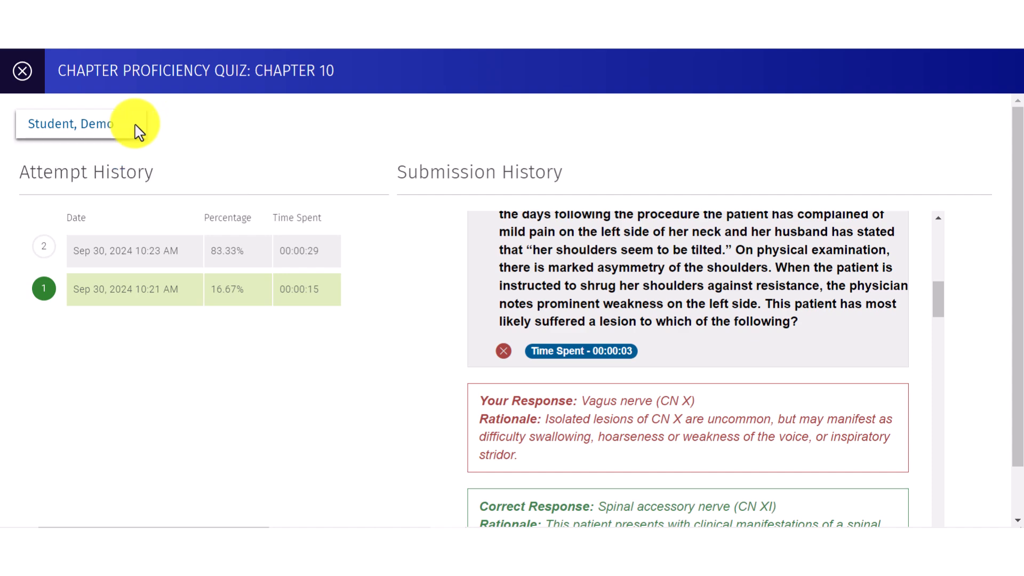
pyautogui.click(23, 70)
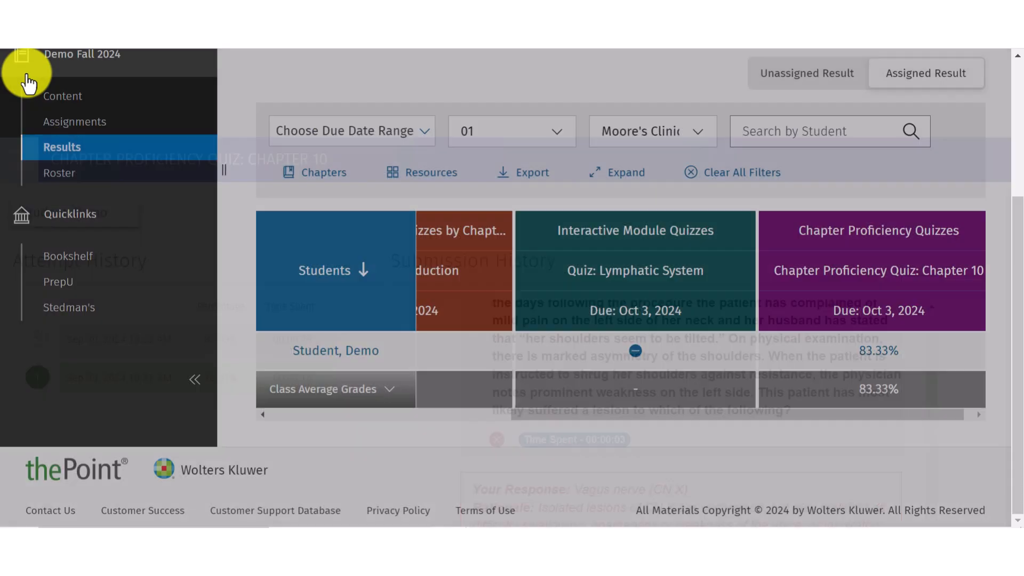